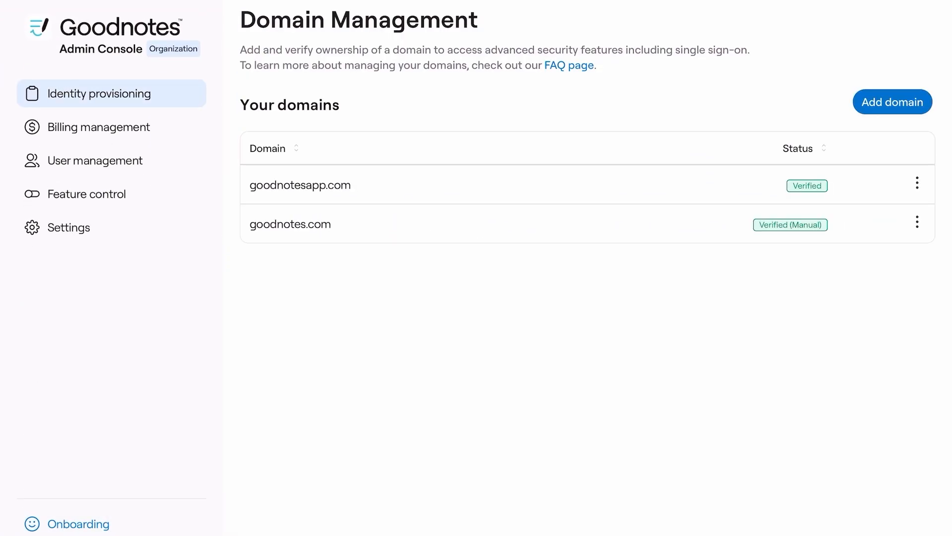
- Browse the user accounts and subscription plan pages, then return to domain management
{"action": "left_click", "coordinate": [95, 161]}
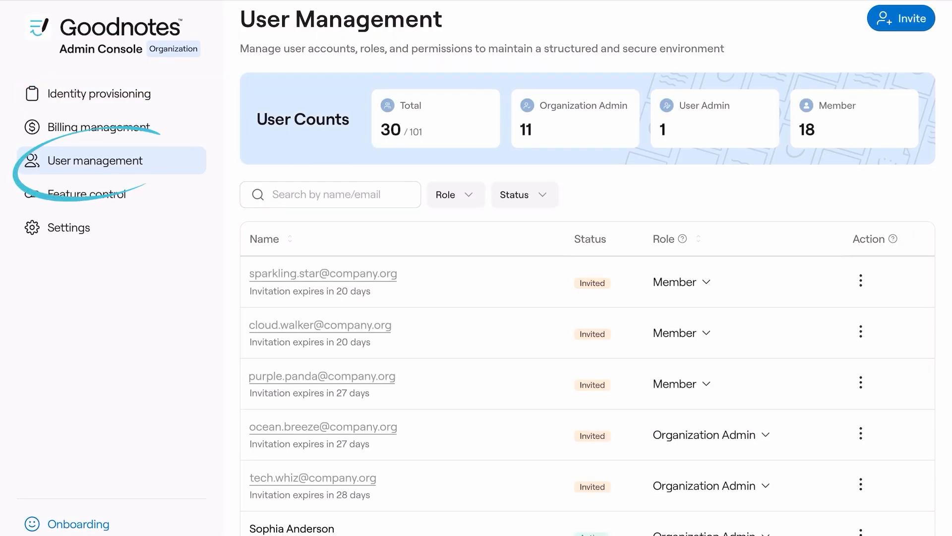
{"action": "left_click", "coordinate": [99, 126]}
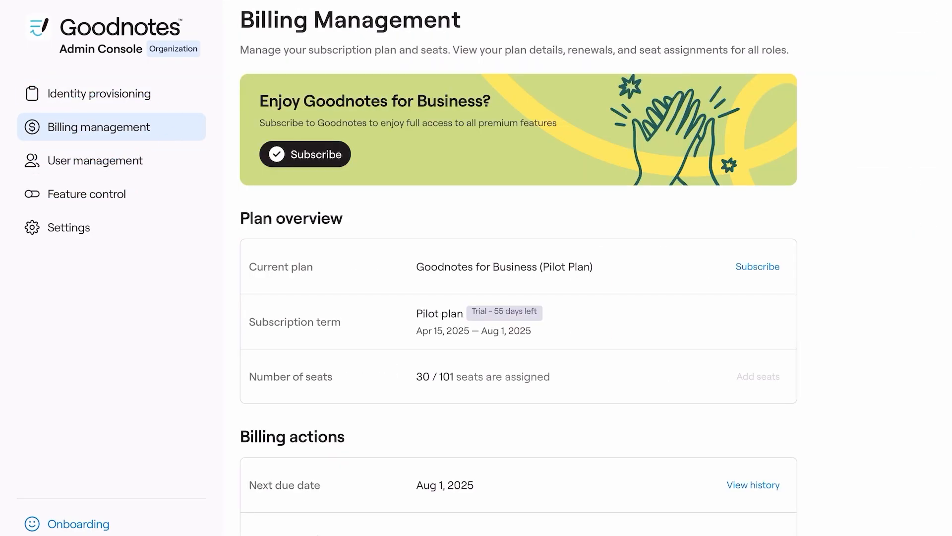
{"action": "left_click", "coordinate": [99, 93]}
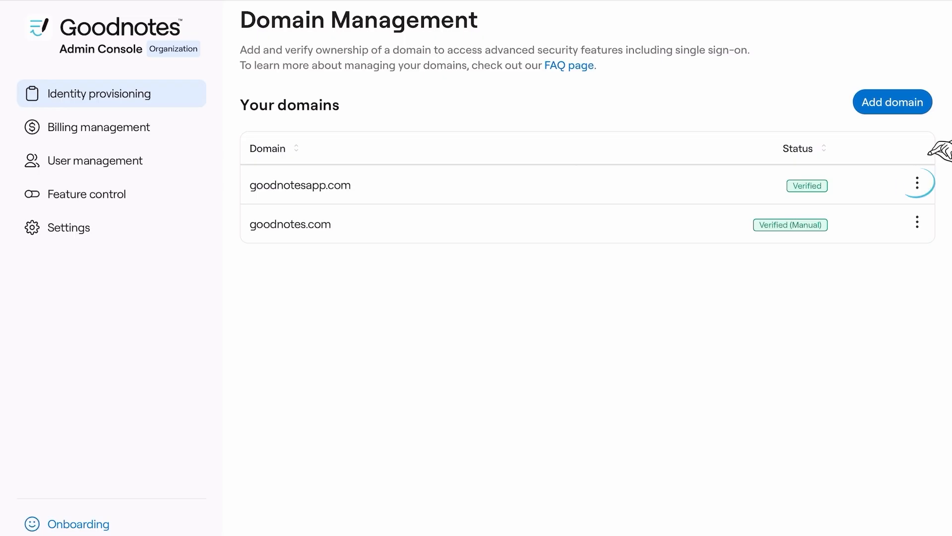
- Re-verify the goodnotesapp.com domain and go to the authentication settings
{"action": "left_click", "coordinate": [916, 183]}
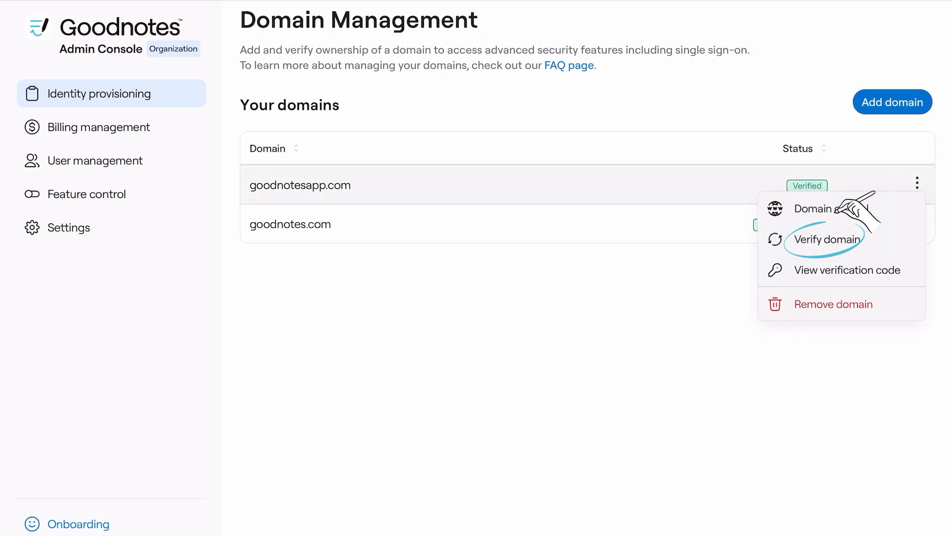
{"action": "left_click", "coordinate": [826, 239]}
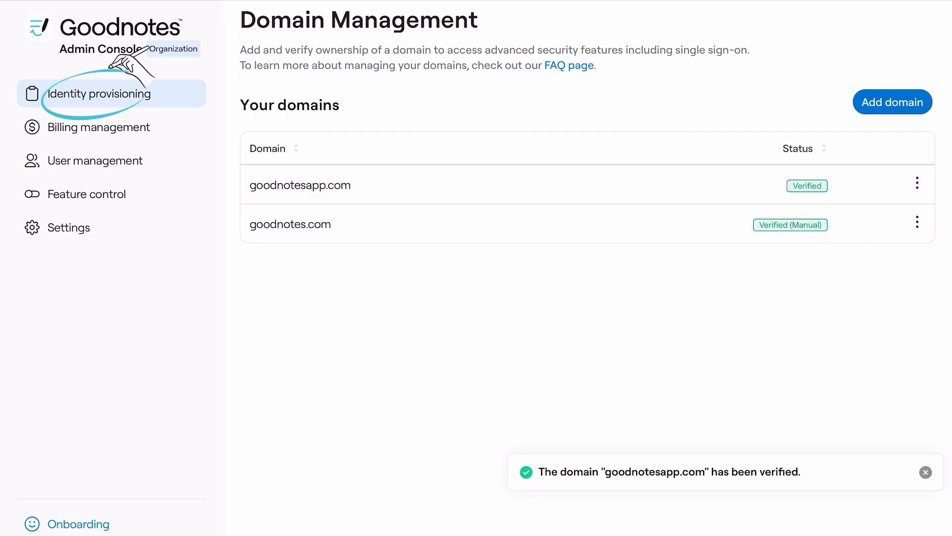
{"action": "left_click", "coordinate": [99, 93]}
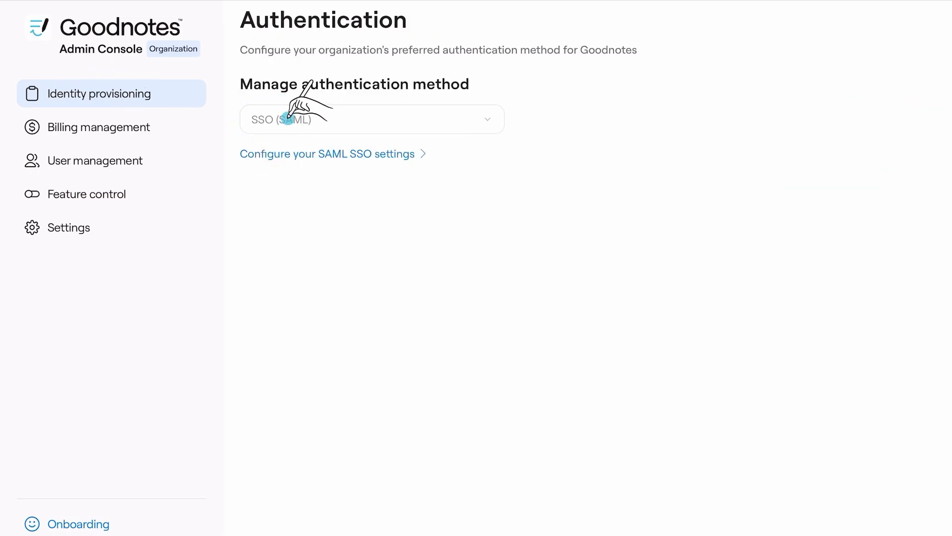
- Review the authentication method list and keep SSO (SAML) selected
{"action": "left_click", "coordinate": [370, 119]}
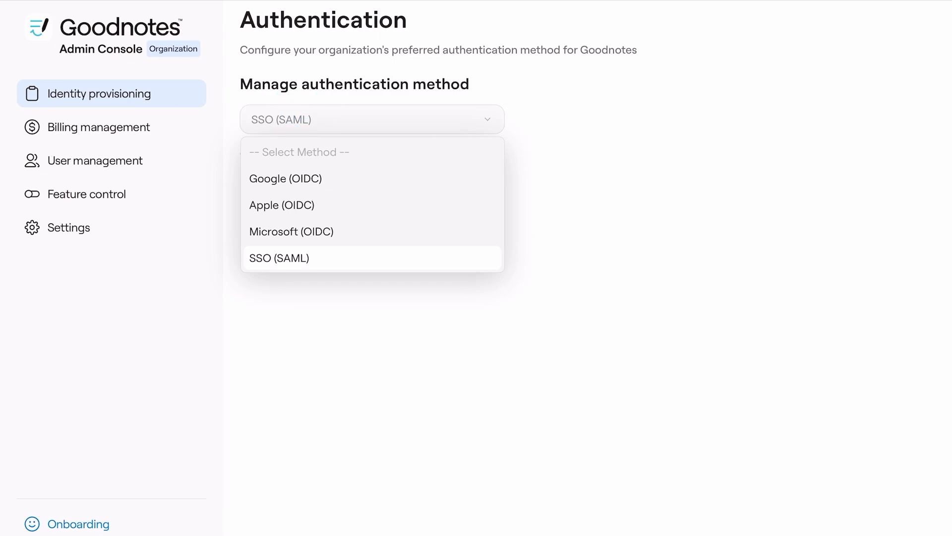
{"action": "left_click", "coordinate": [97, 161]}
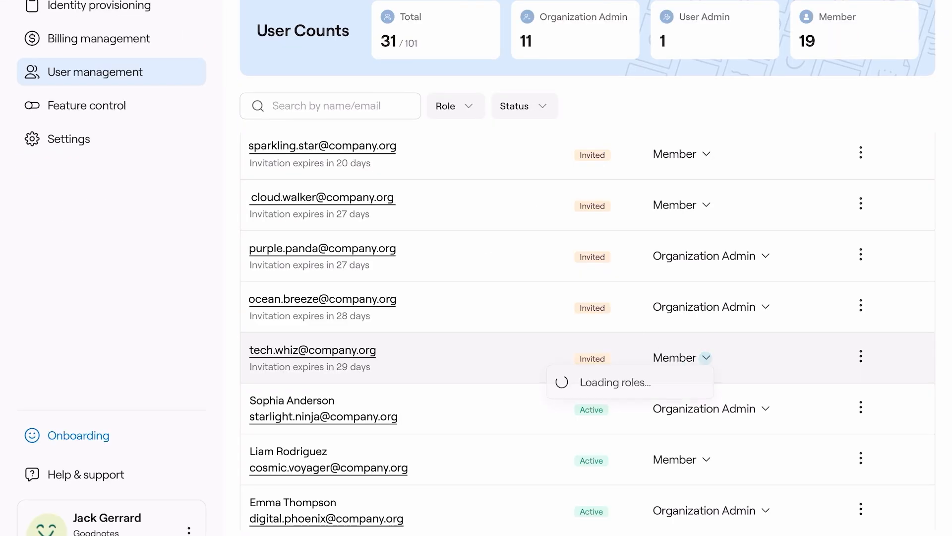
- Change the invited user's role to Organization Admin and confirm it
{"action": "left_click", "coordinate": [602, 382]}
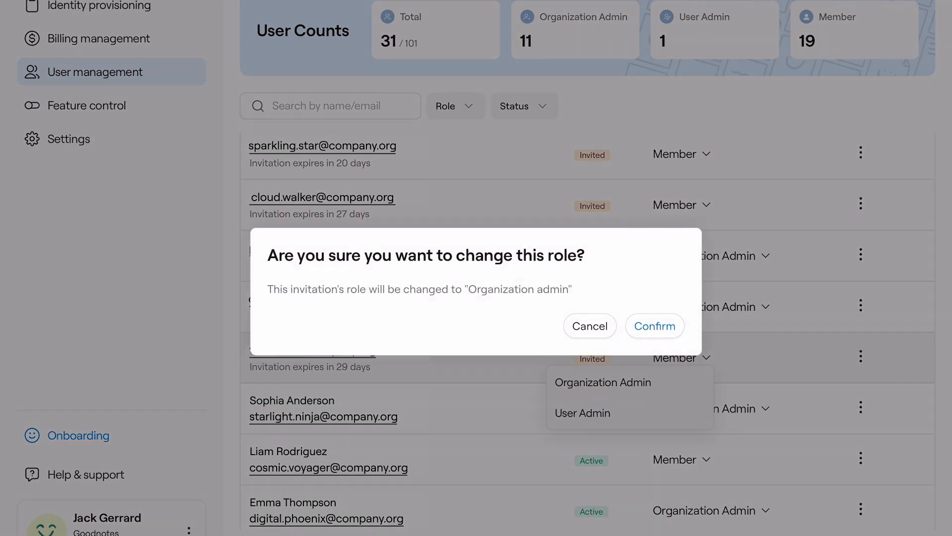
{"action": "left_click", "coordinate": [655, 325]}
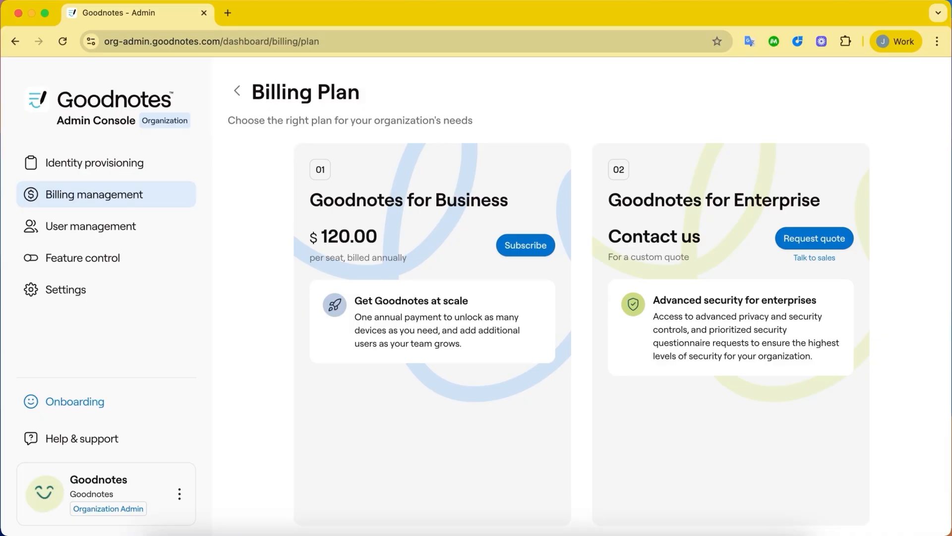
- Subscribe to Goodnotes for Business with 50 seats paid via invoicing
{"action": "left_click", "coordinate": [525, 245]}
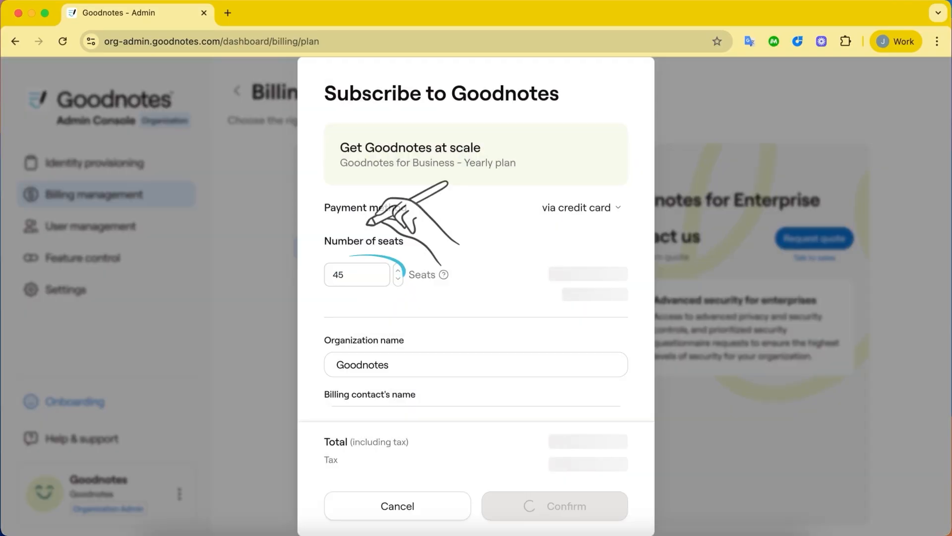
{"action": "left_click", "coordinate": [397, 270]}
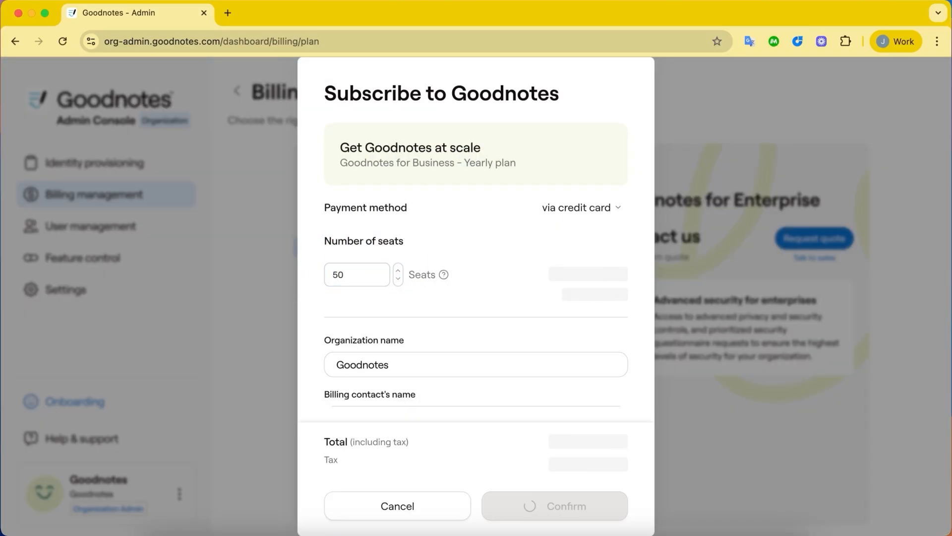
{"action": "left_click", "coordinate": [579, 208]}
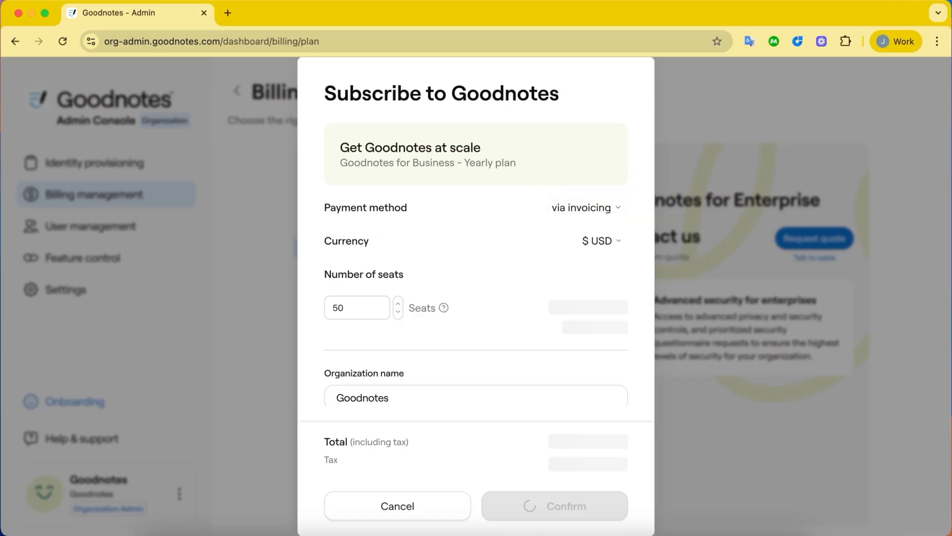
{"action": "scroll", "scroll_direction": "down", "scroll_amount": 3}
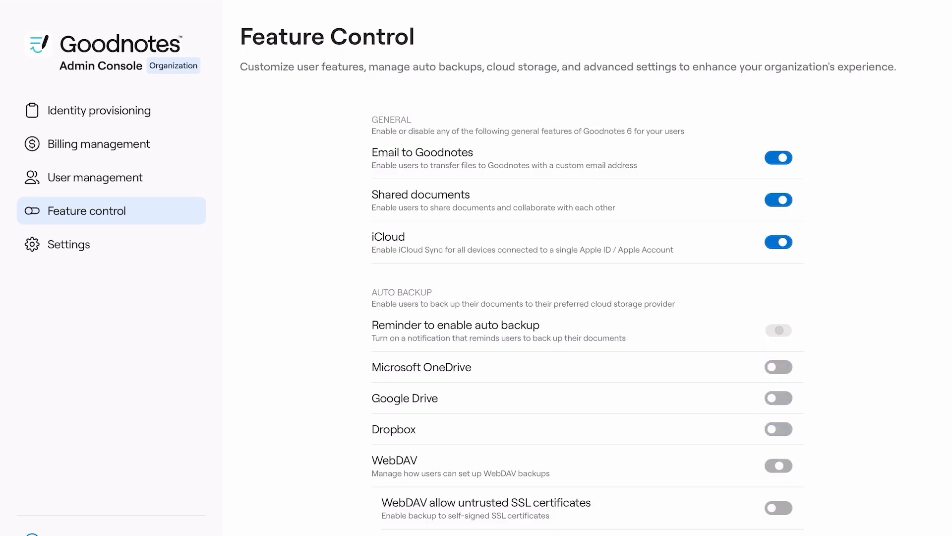
- Review the Feature control toggles and save them for all managed accounts, confirming the dialog
{"action": "scroll", "scroll_direction": "down", "scroll_amount": 3}
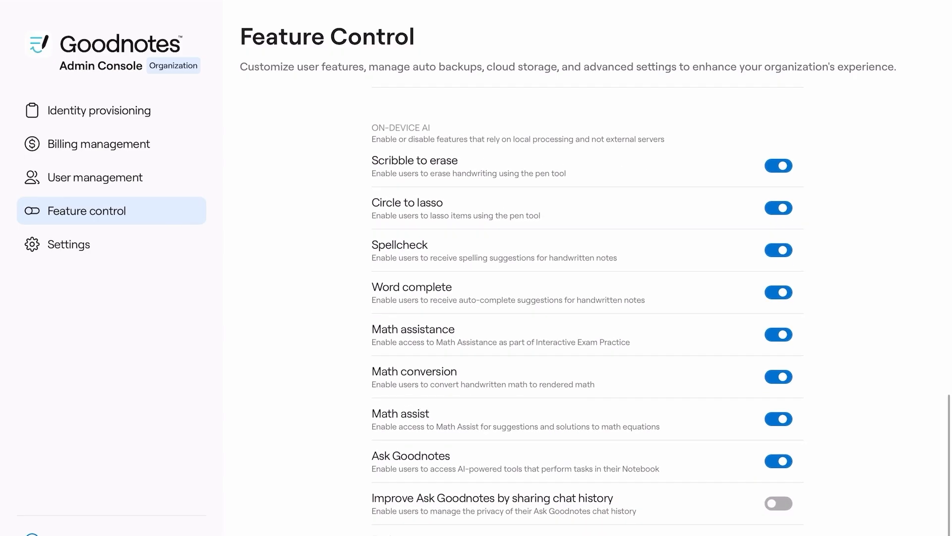
{"action": "scroll", "scroll_direction": "up", "scroll_amount": 3}
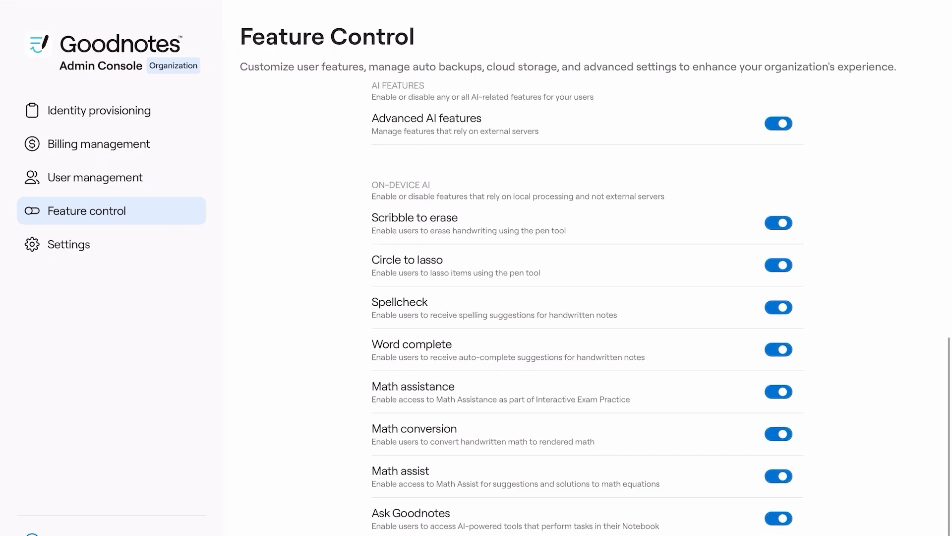
{"action": "scroll", "scroll_direction": "up", "scroll_amount": 3}
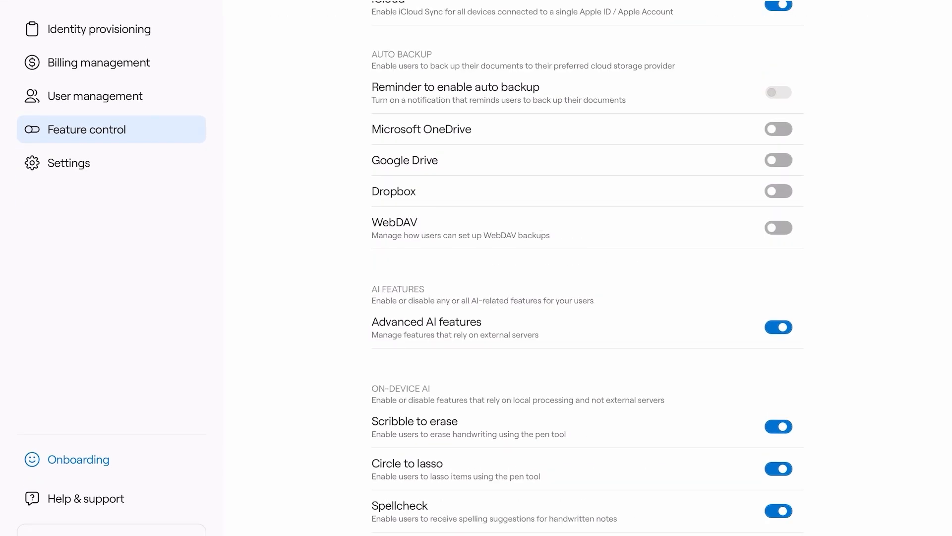
{"action": "scroll", "scroll_direction": "down", "scroll_amount": 3}
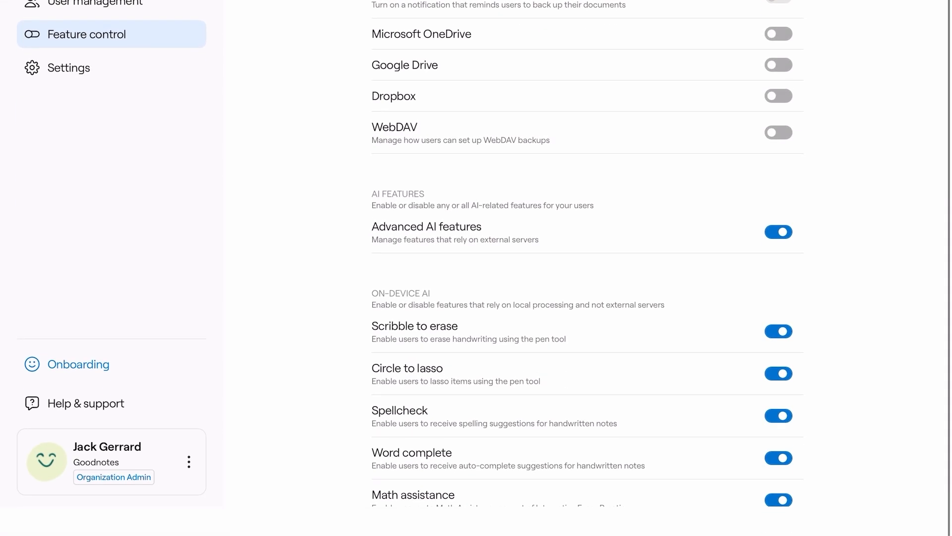
{"action": "scroll", "scroll_direction": "down", "scroll_amount": 3}
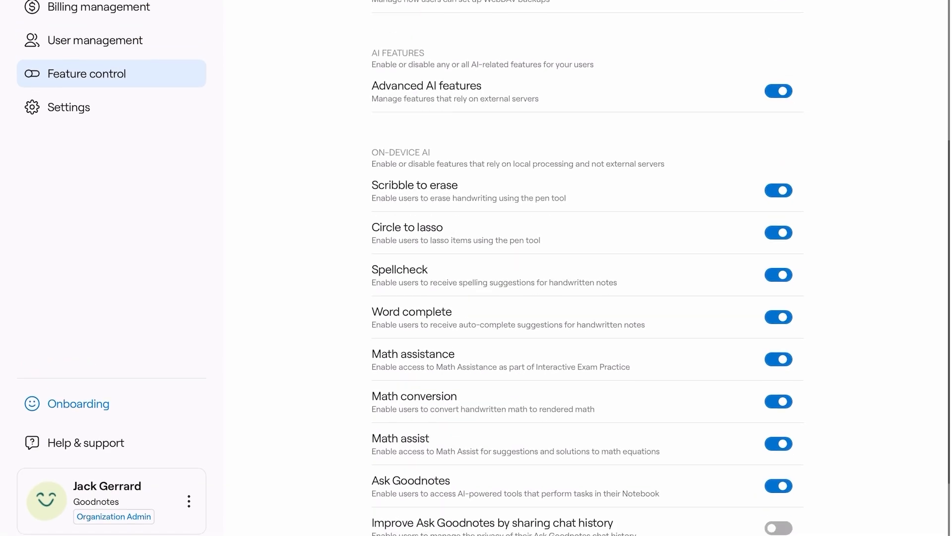
{"action": "left_click", "coordinate": [445, 520]}
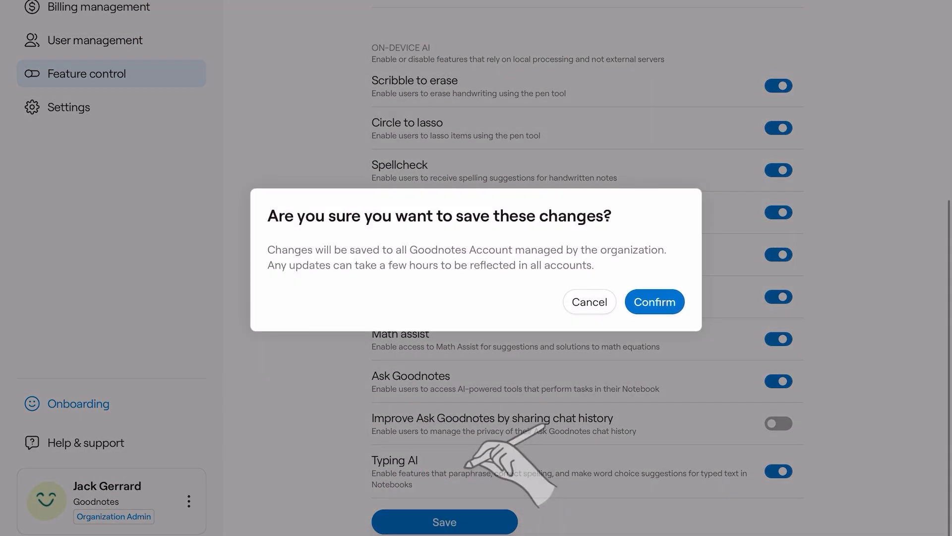
{"action": "left_click", "coordinate": [654, 302]}
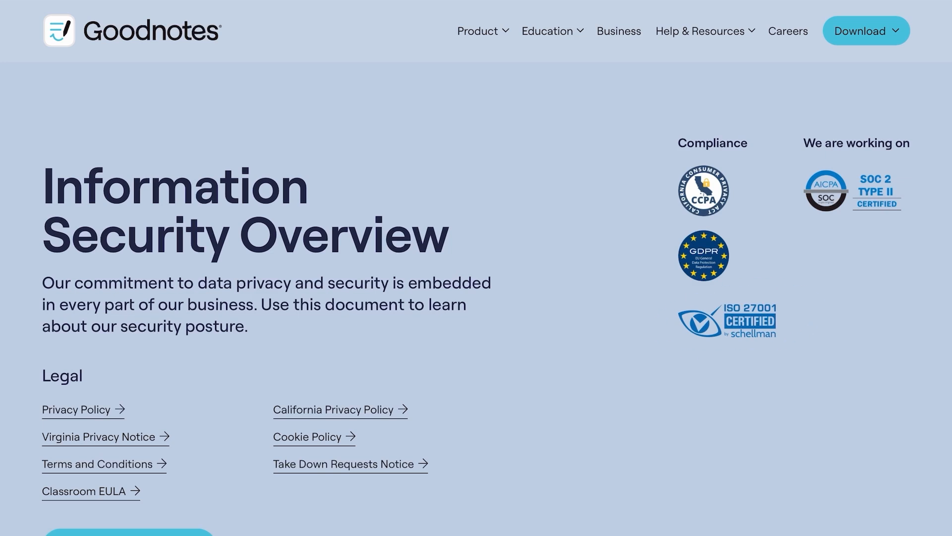
- Scroll the Information Security Overview down to the Application Security section
{"action": "scroll", "scroll_direction": "down", "scroll_amount": 3}
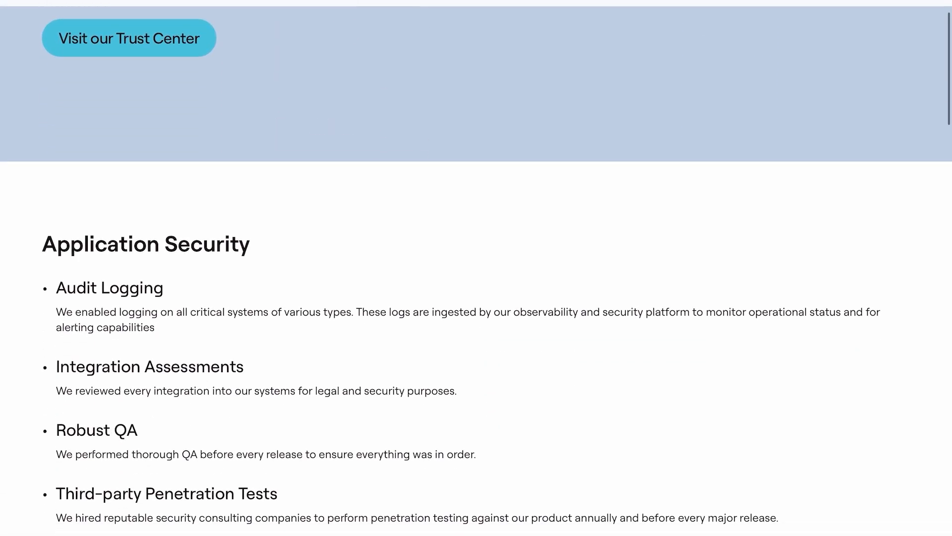